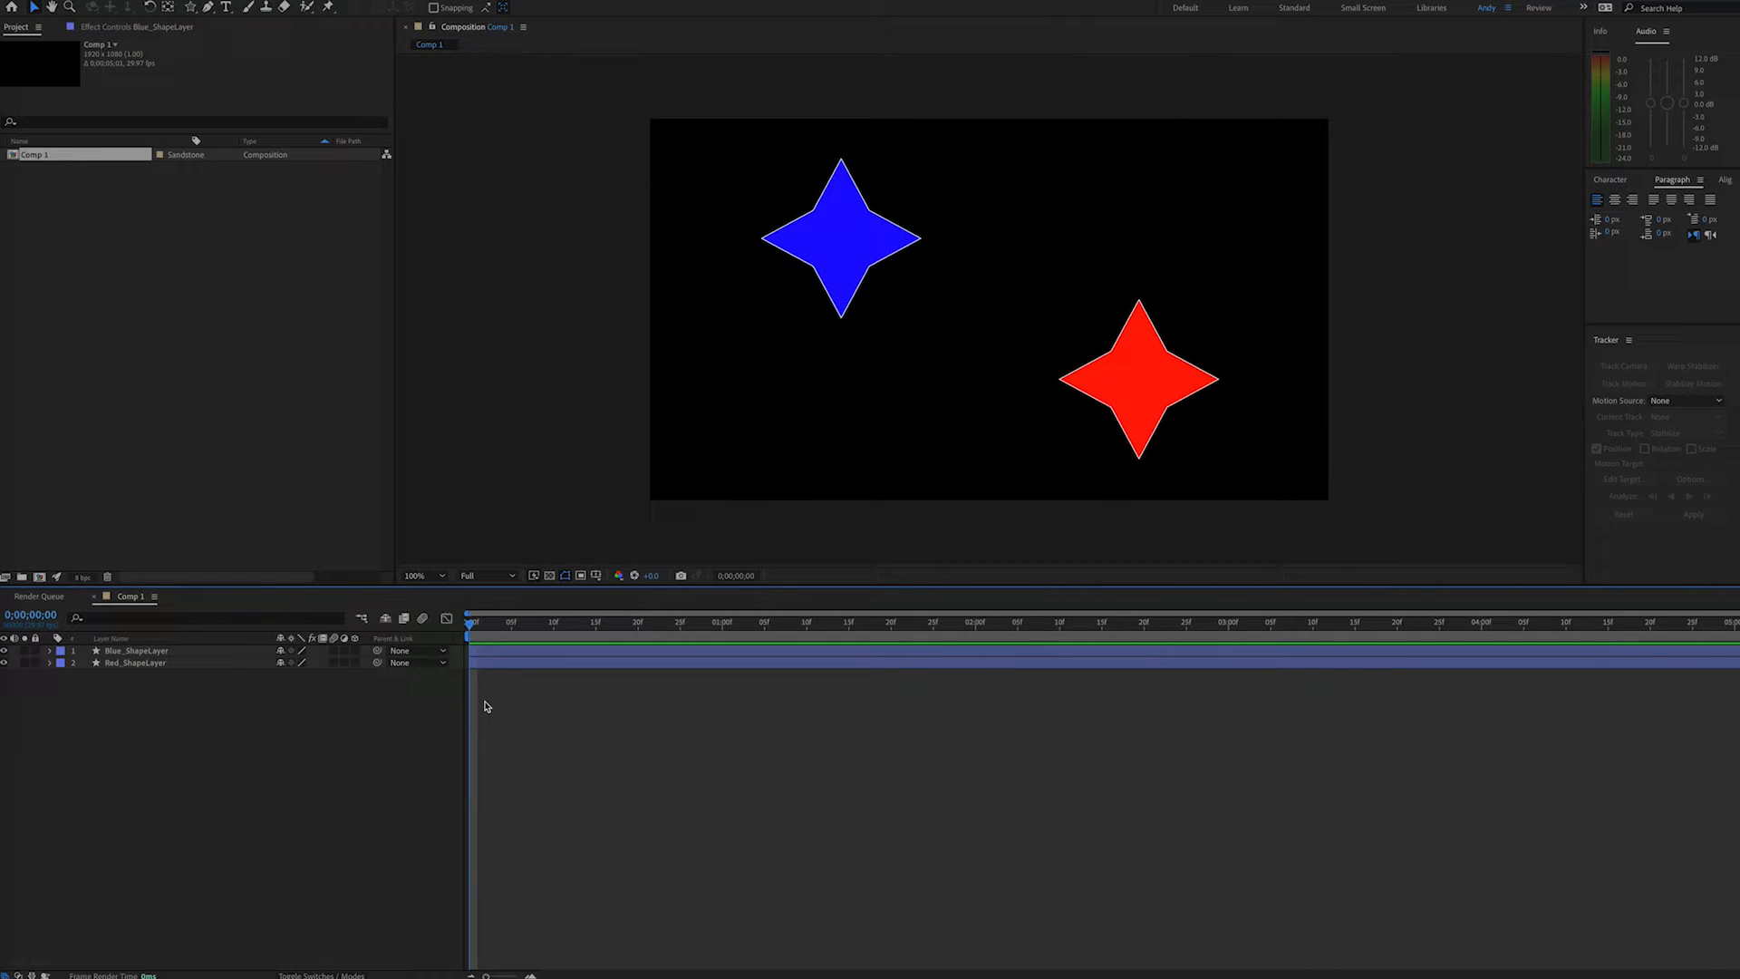
{"action": "mouse_move", "coordinate": [425, 704]}
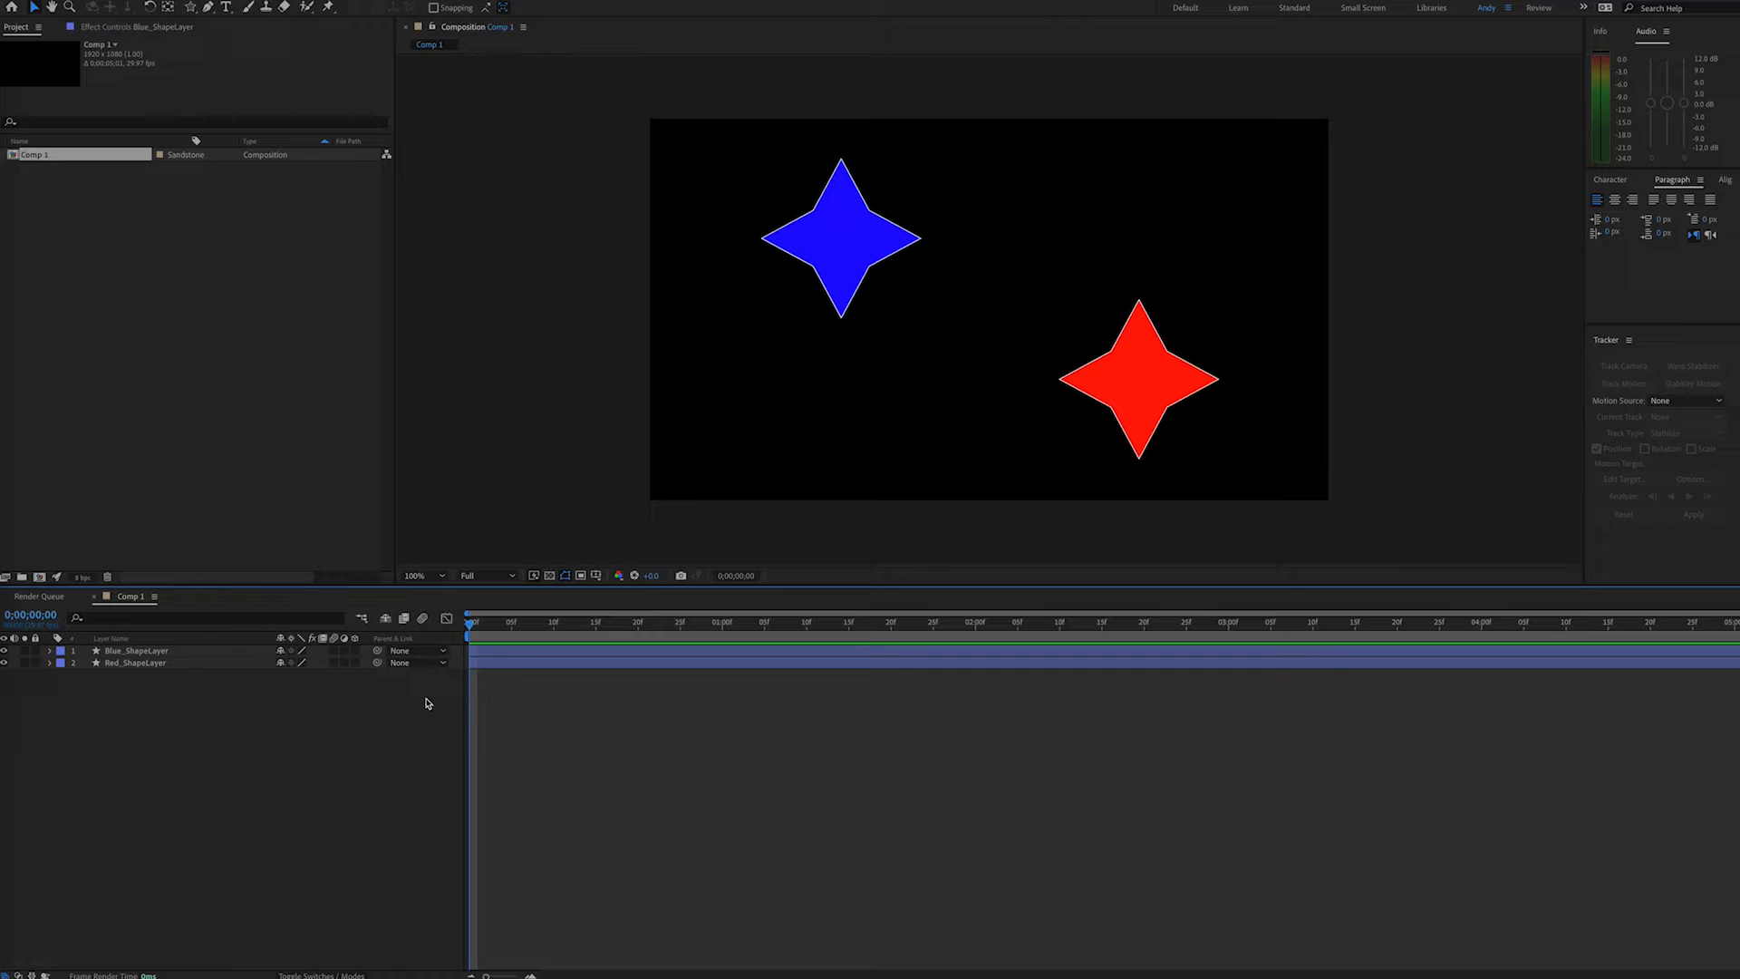
- Parent Red_ShapeLayer to 1. Blue_ShapeLayer via the Parent & Link column
{"action": "left_click", "coordinate": [132, 663]}
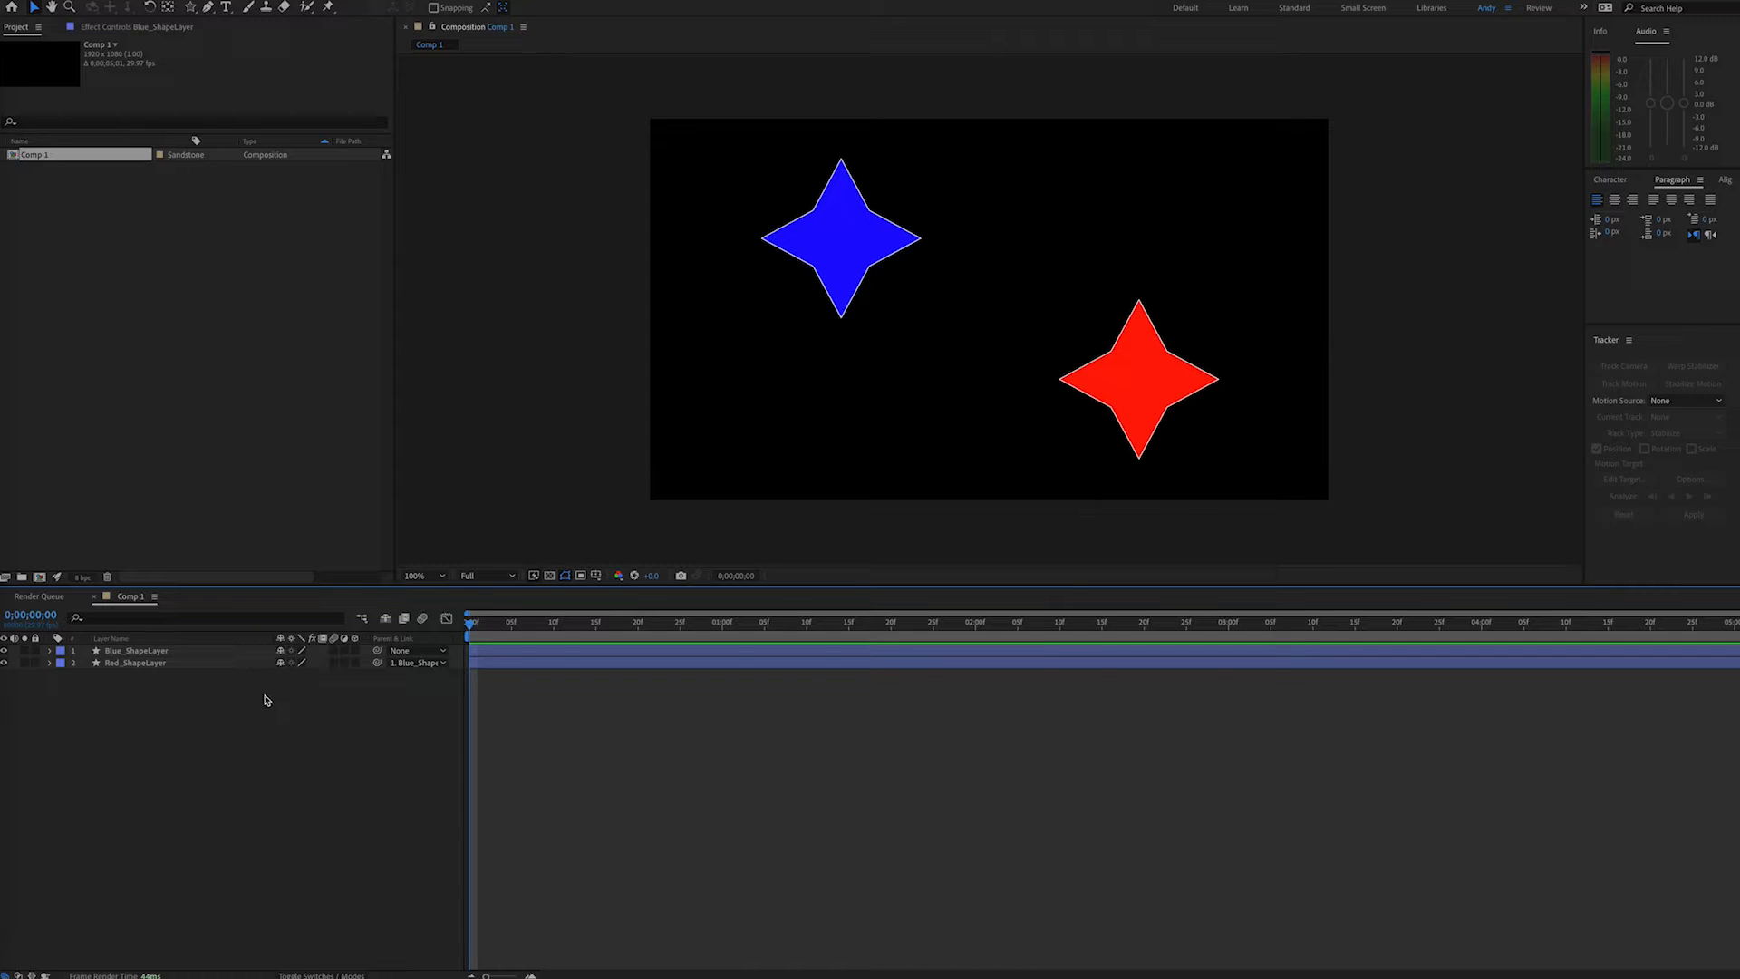
{"action": "left_click", "coordinate": [136, 650]}
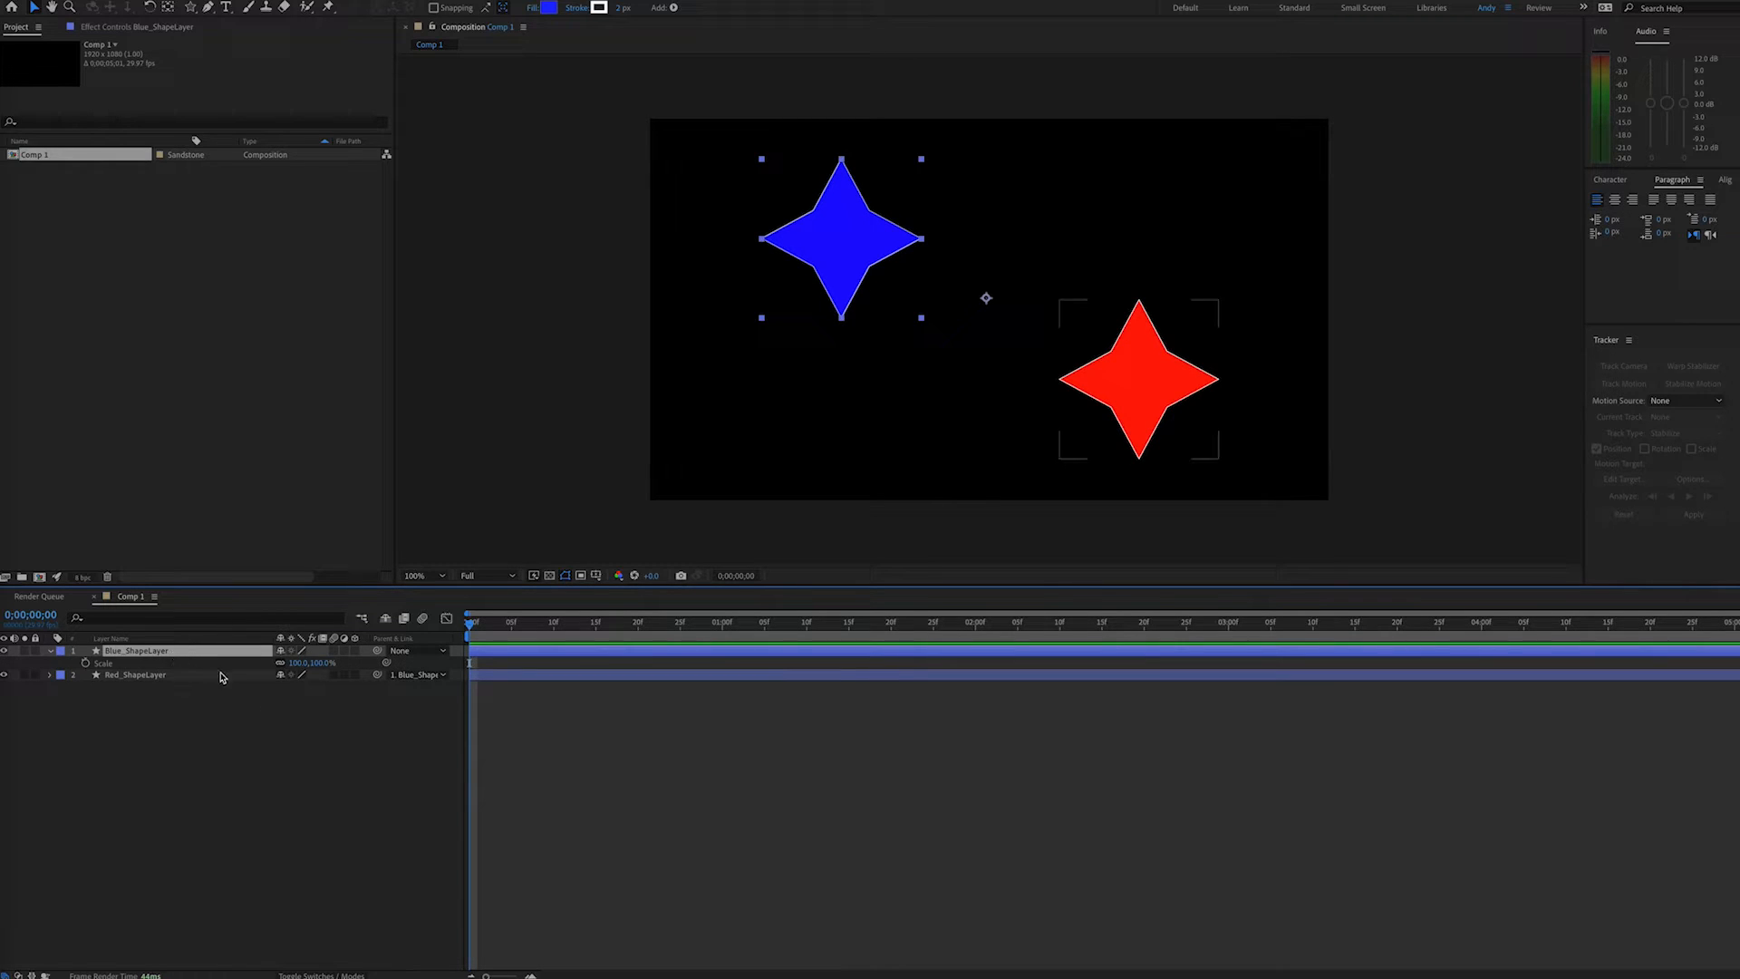
{"action": "left_click_drag", "start_coordinate": [297, 664], "coordinate": [315, 663]}
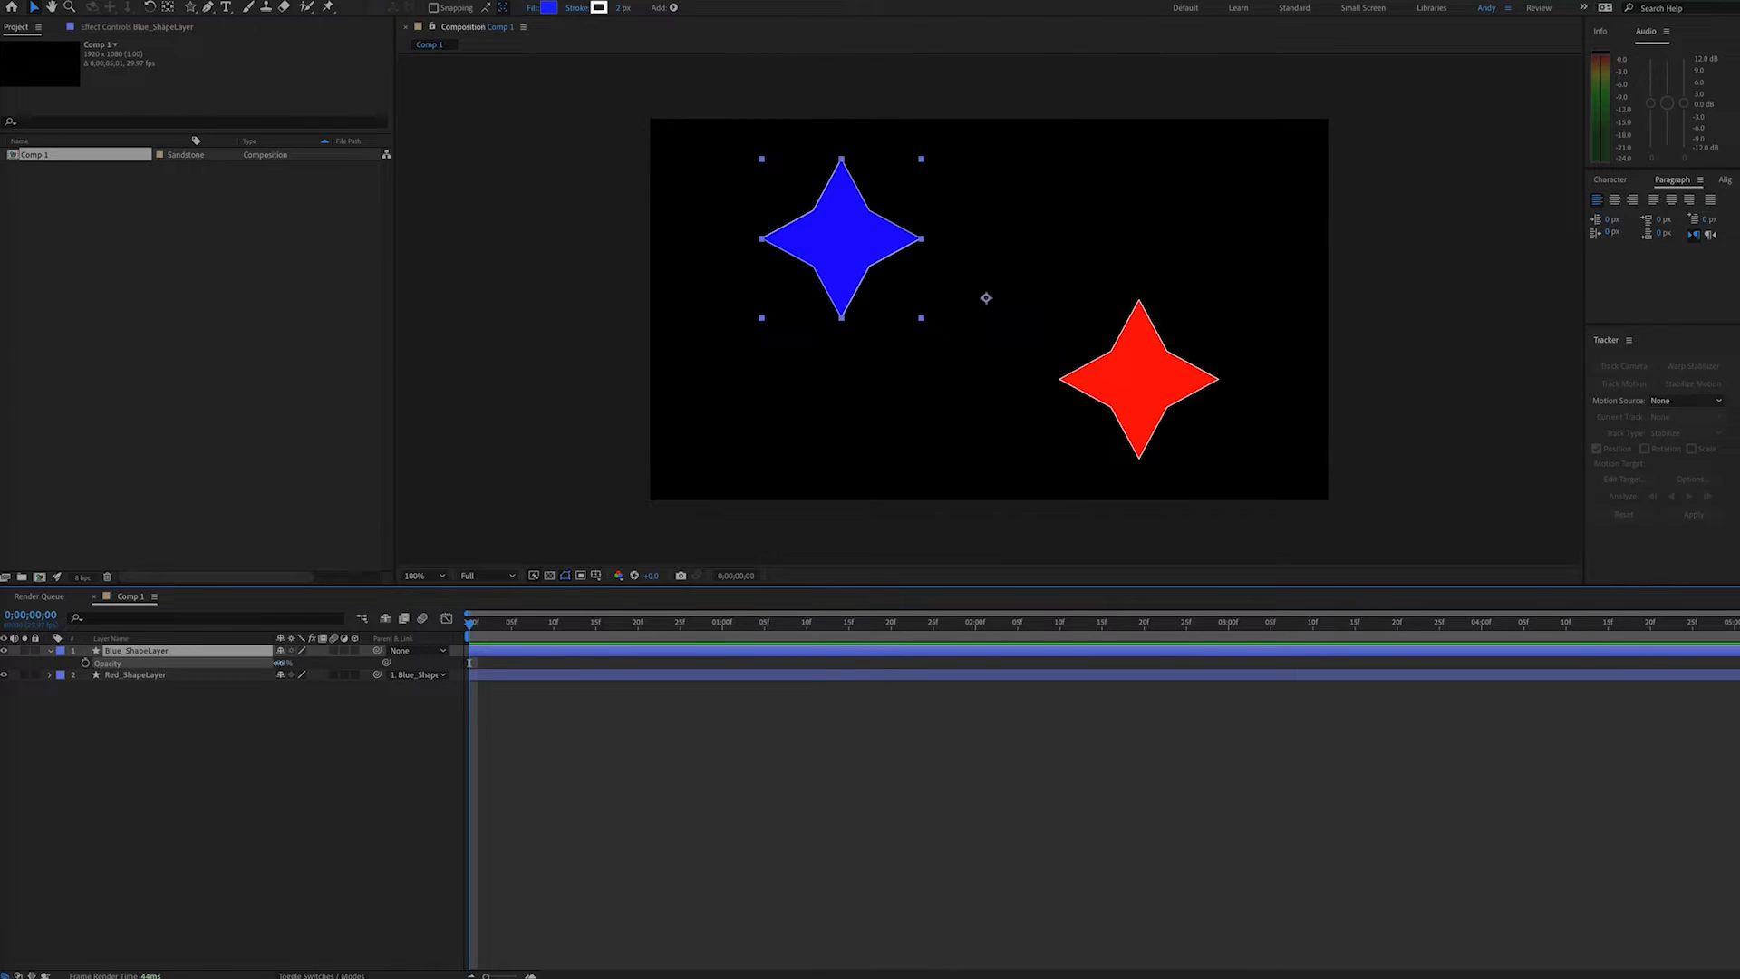
{"action": "left_click", "coordinate": [283, 664]}
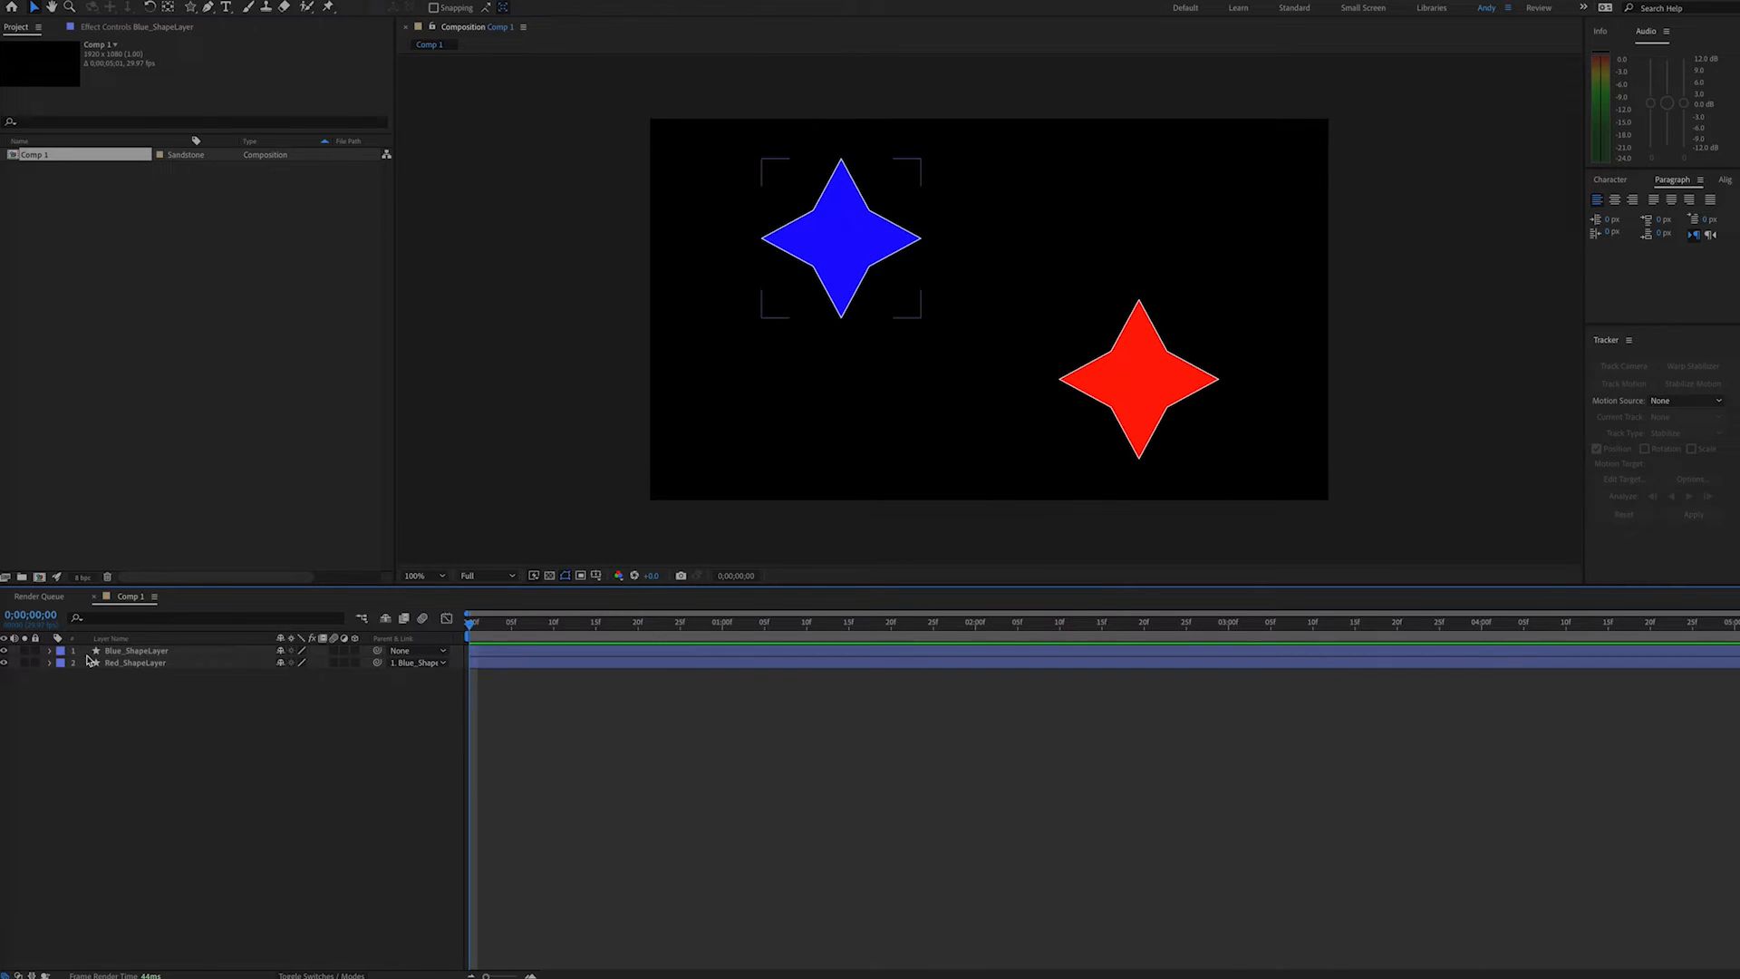
- Give the red star's Opacity the expression hasParent ? parent.opacity : value
{"action": "left_click", "coordinate": [132, 664]}
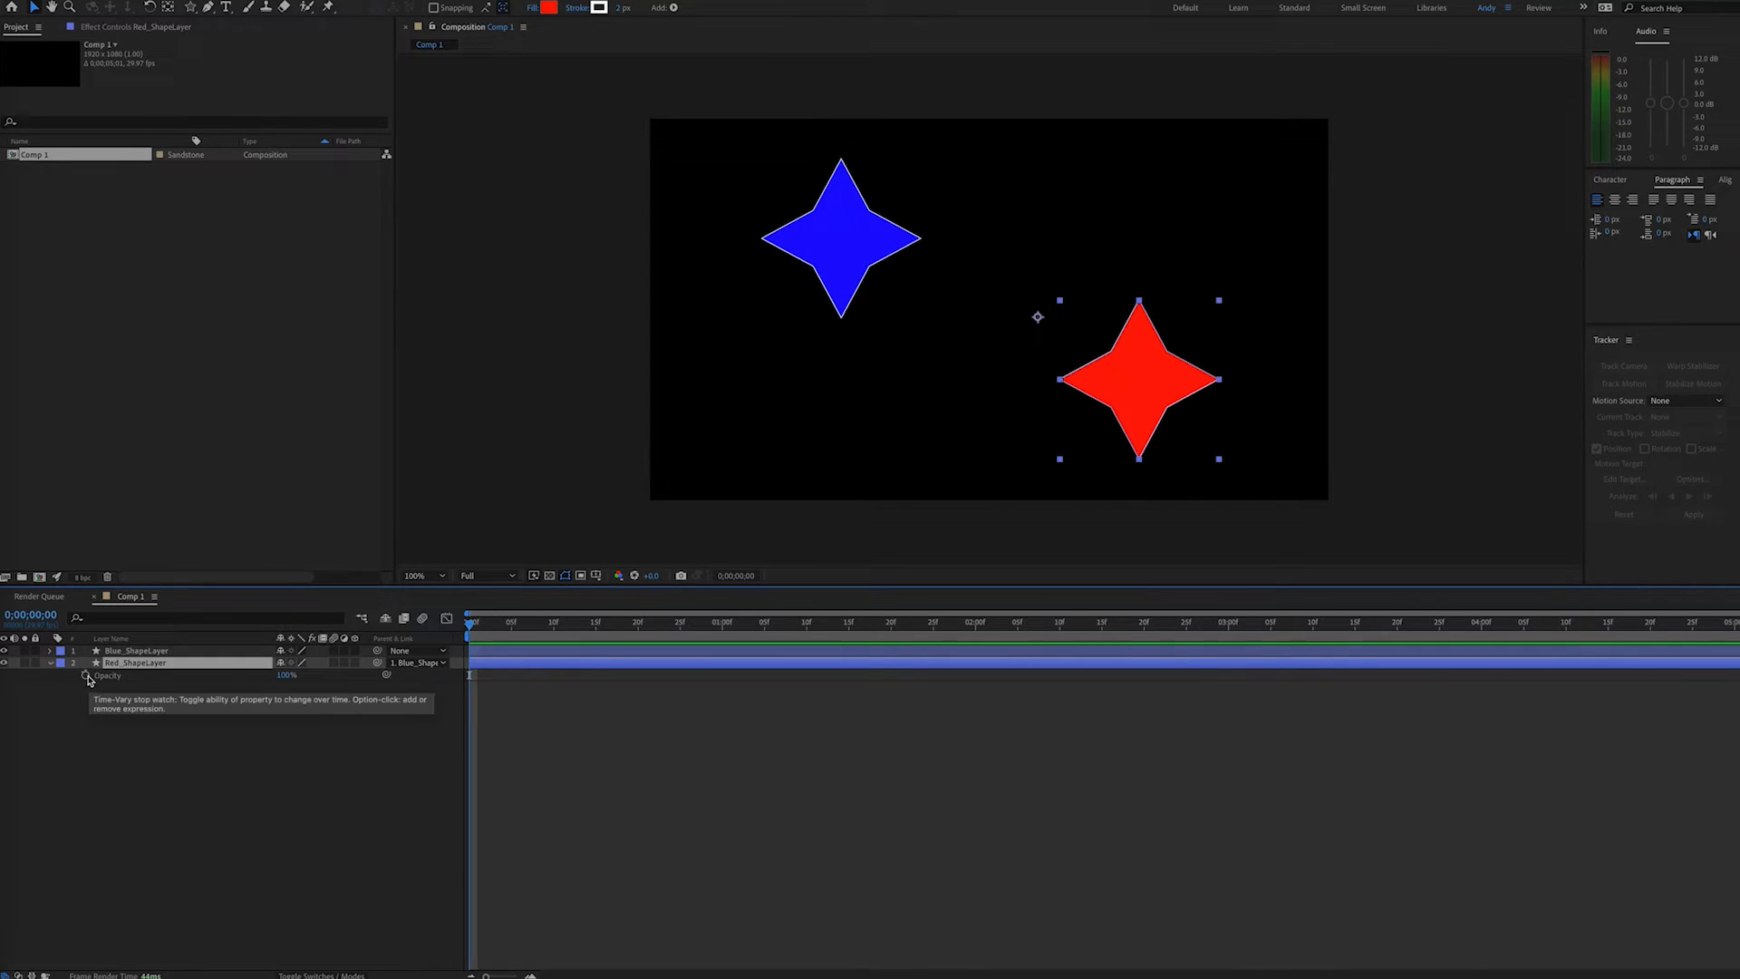
{"action": "left_click", "coordinate": [91, 678]}
{"action": "type", "text": "(hasParent"}
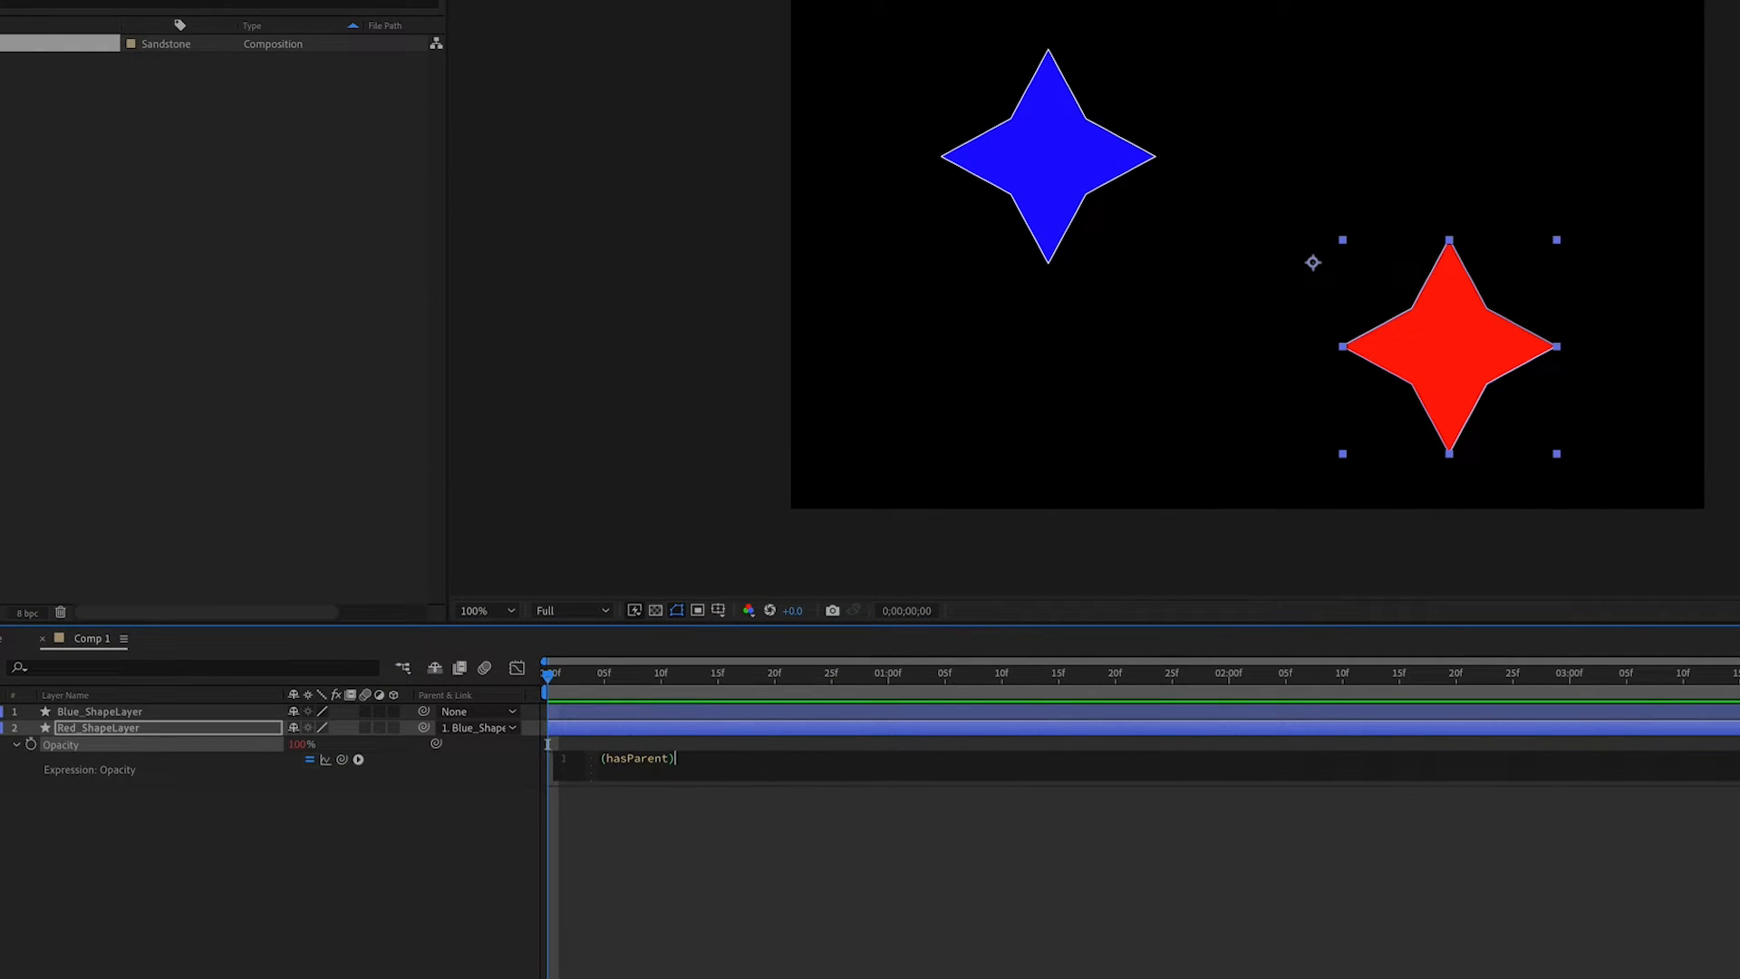
{"action": "type", "text": "?"}
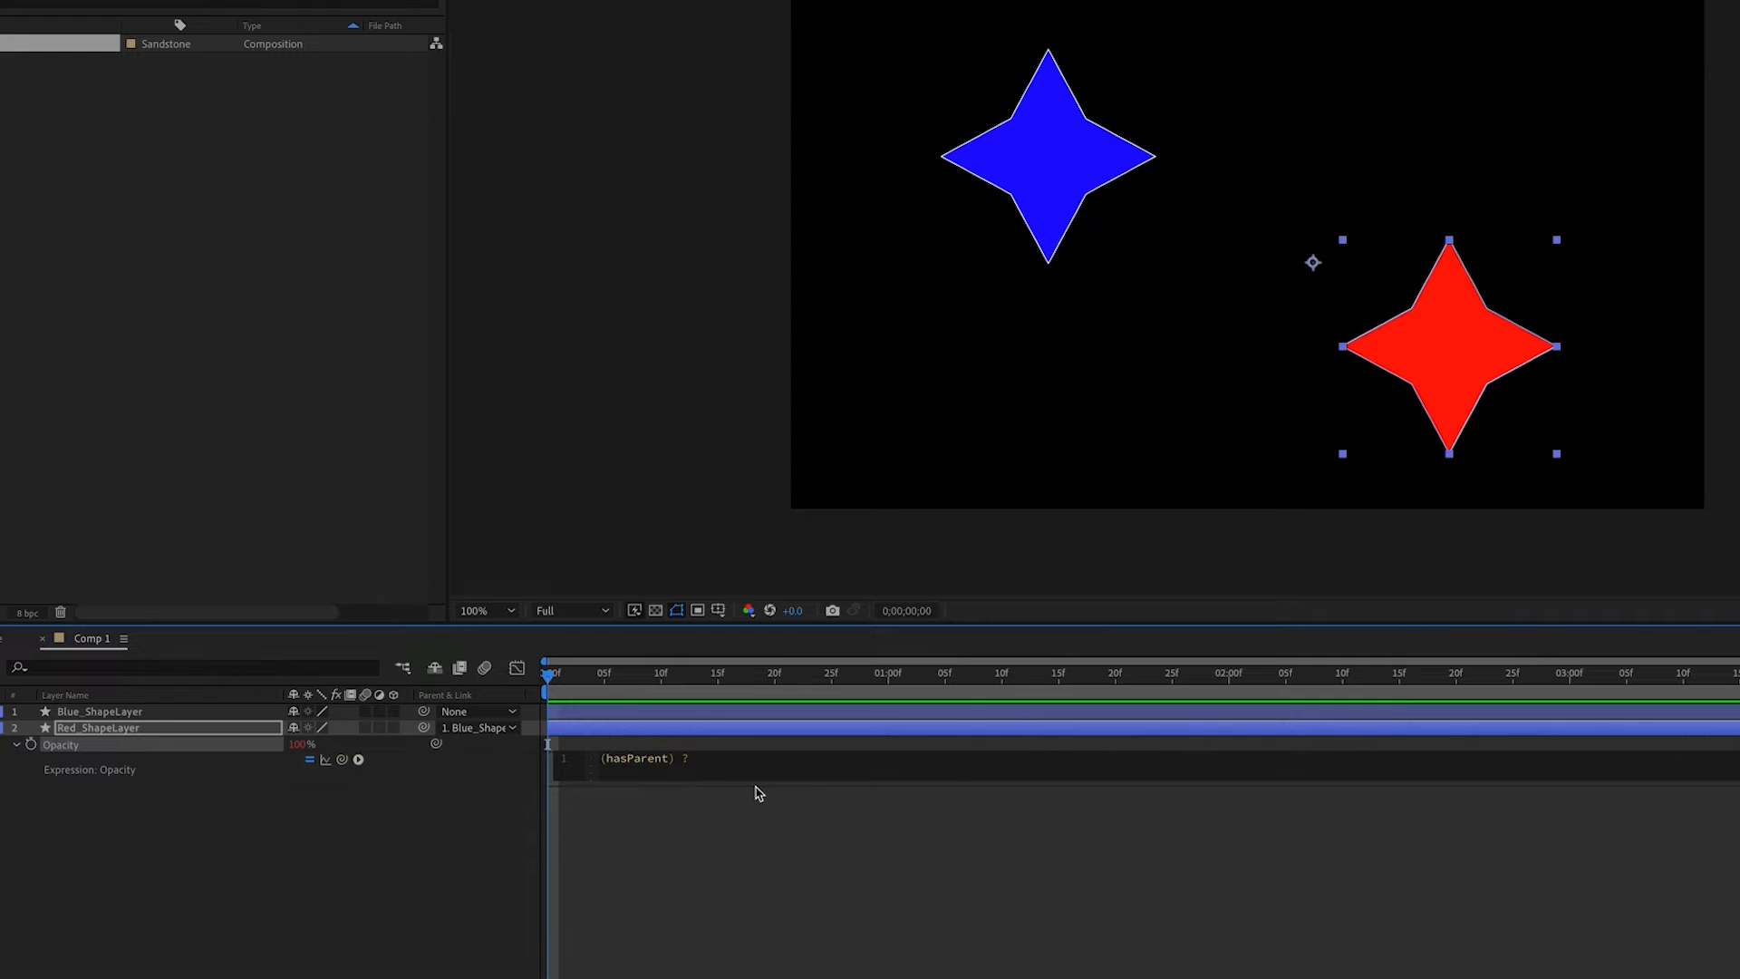
{"action": "type", "text": "parent.o"}
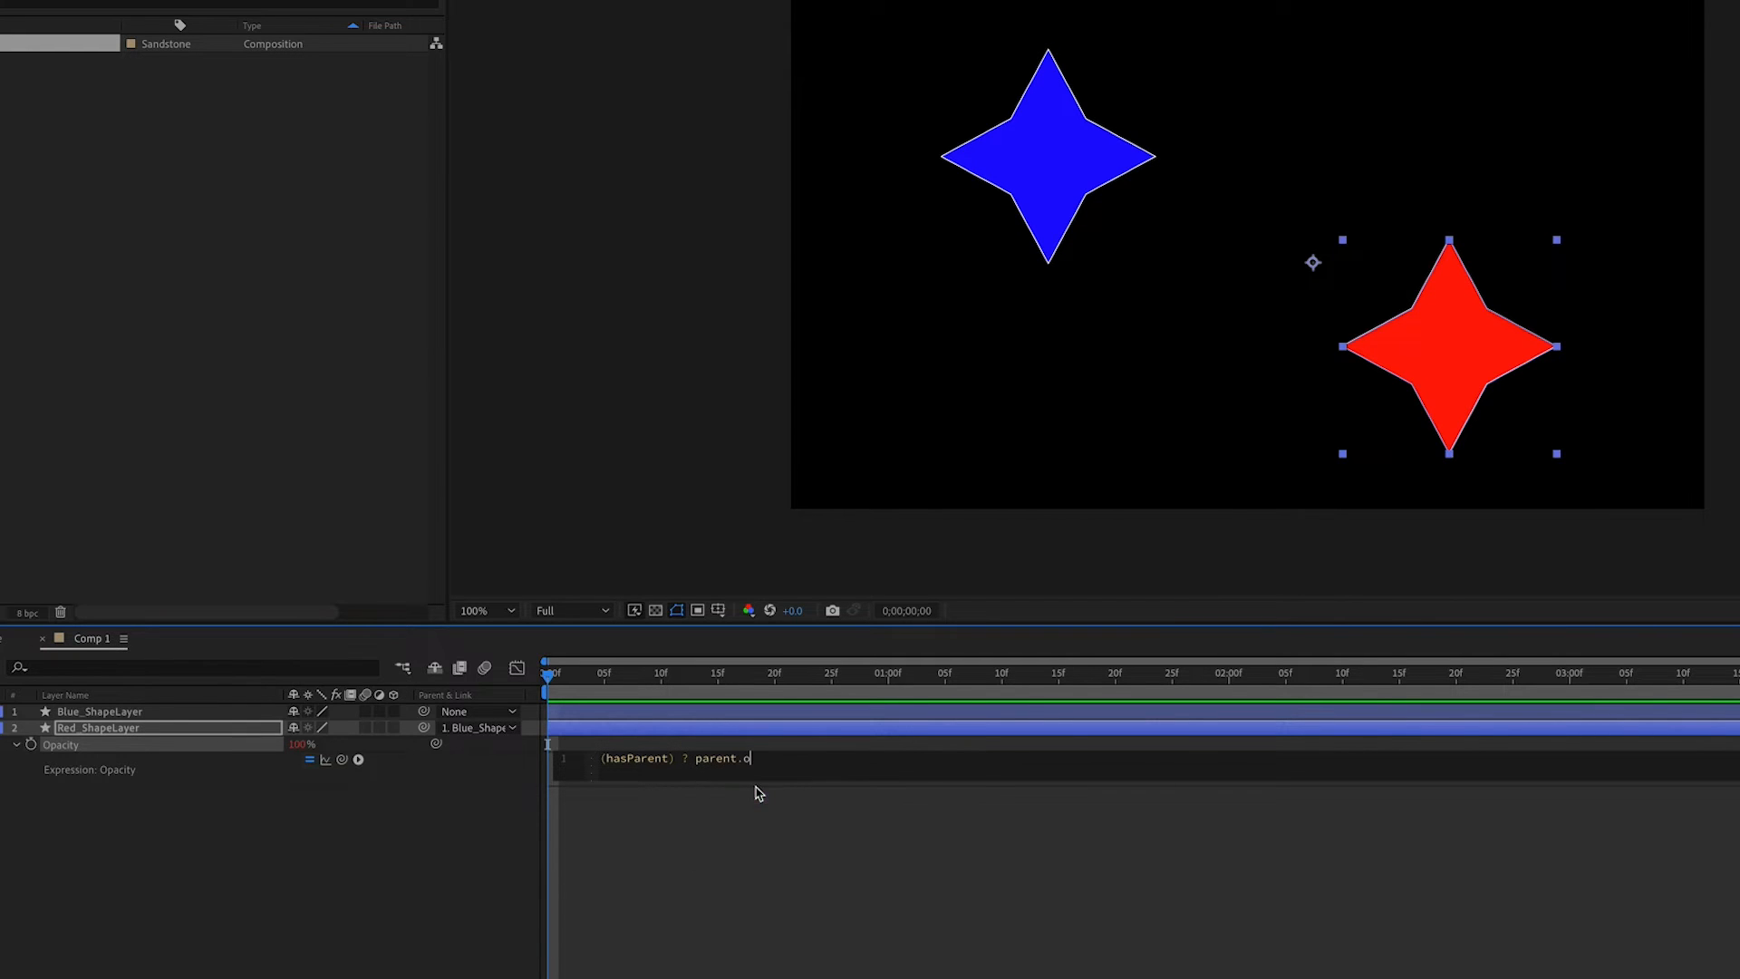
{"action": "type", "text": "pacity:value;"}
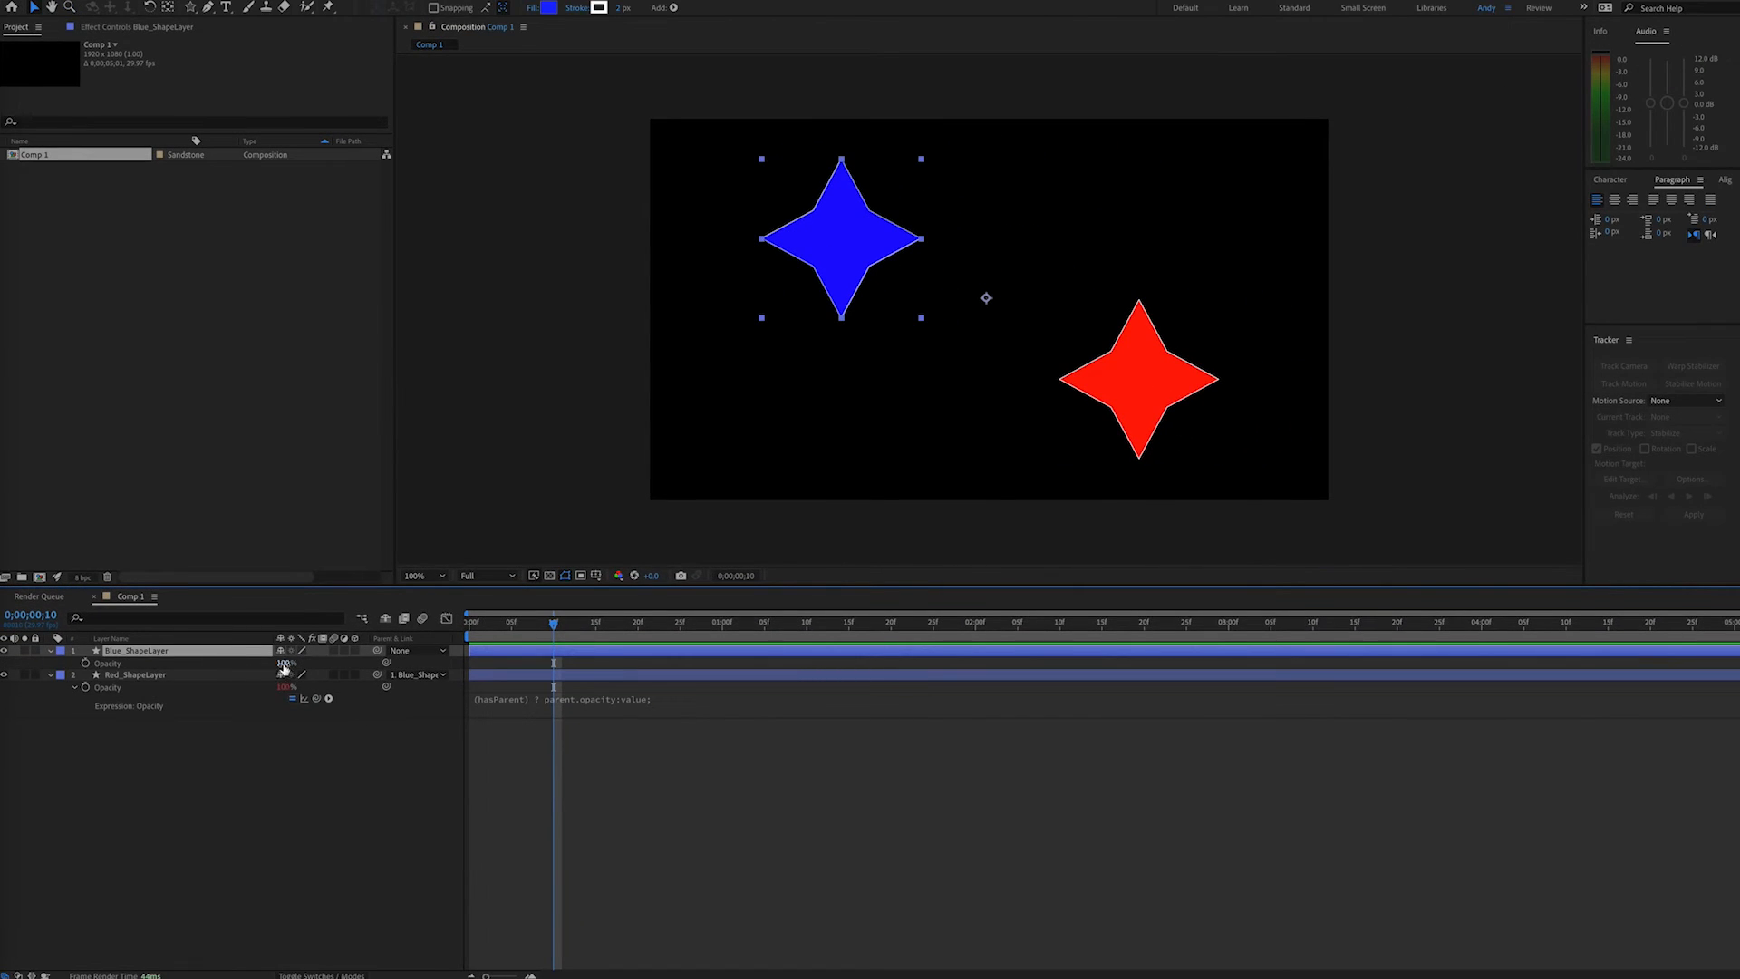
{"action": "left_click_drag", "start_coordinate": [284, 663], "coordinate": [236, 669]}
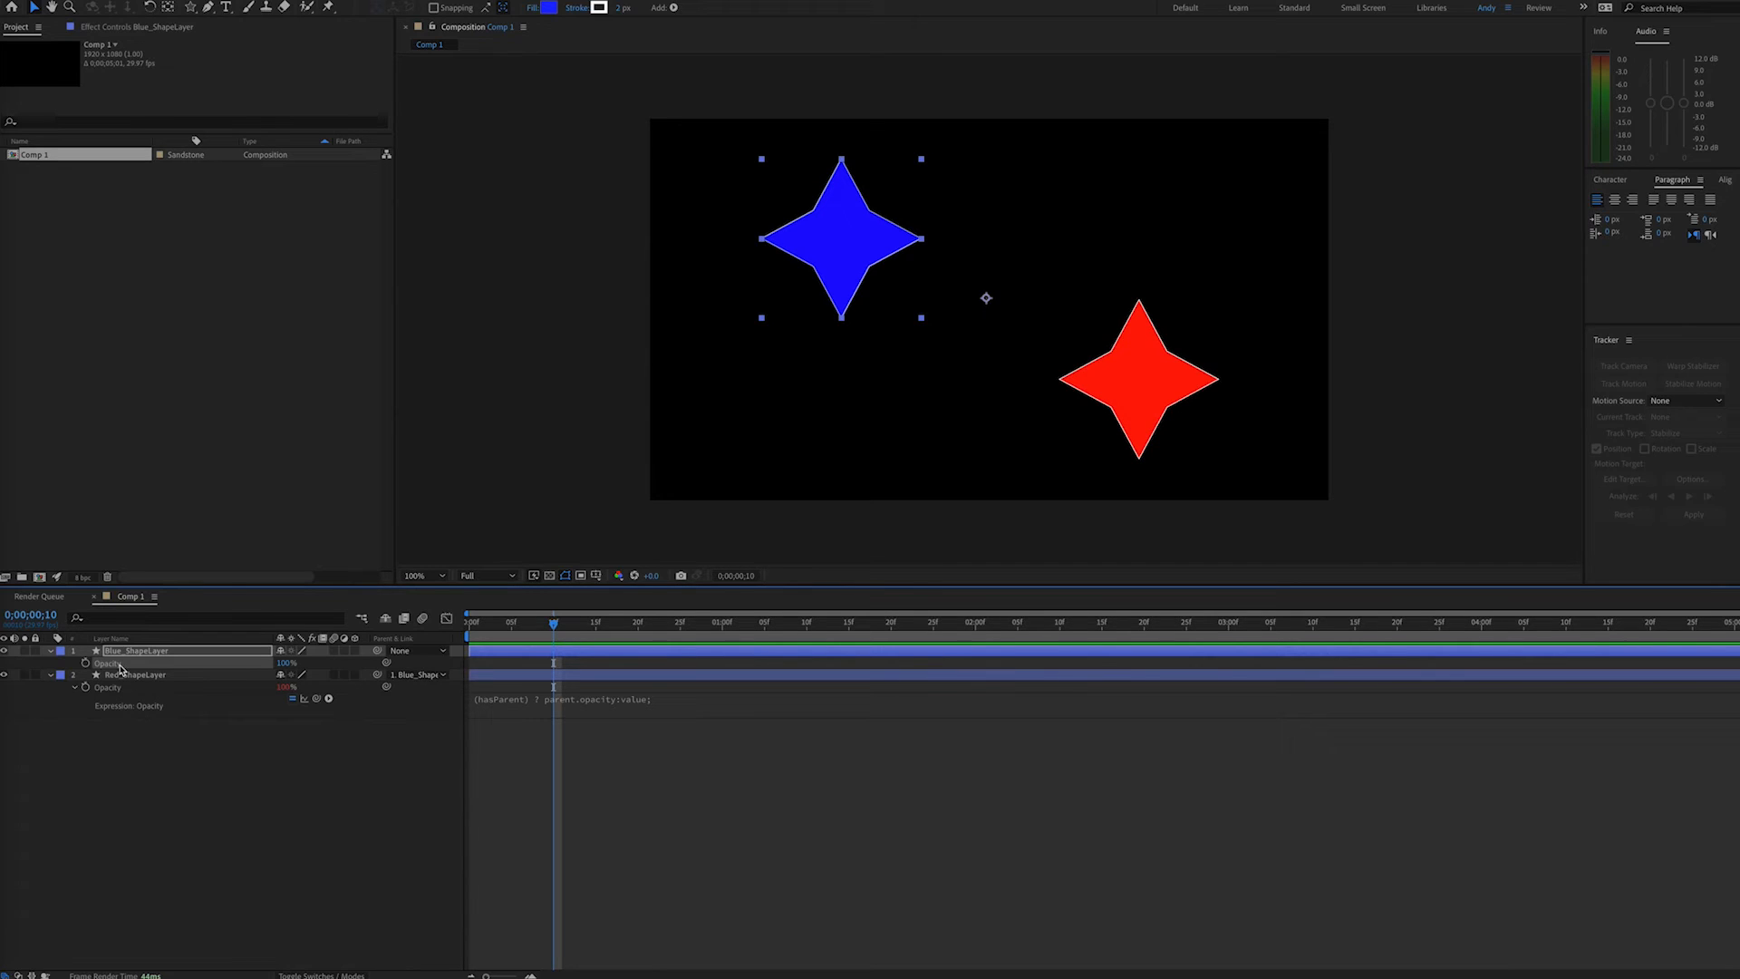
{"action": "mouse_move", "coordinate": [817, 739]}
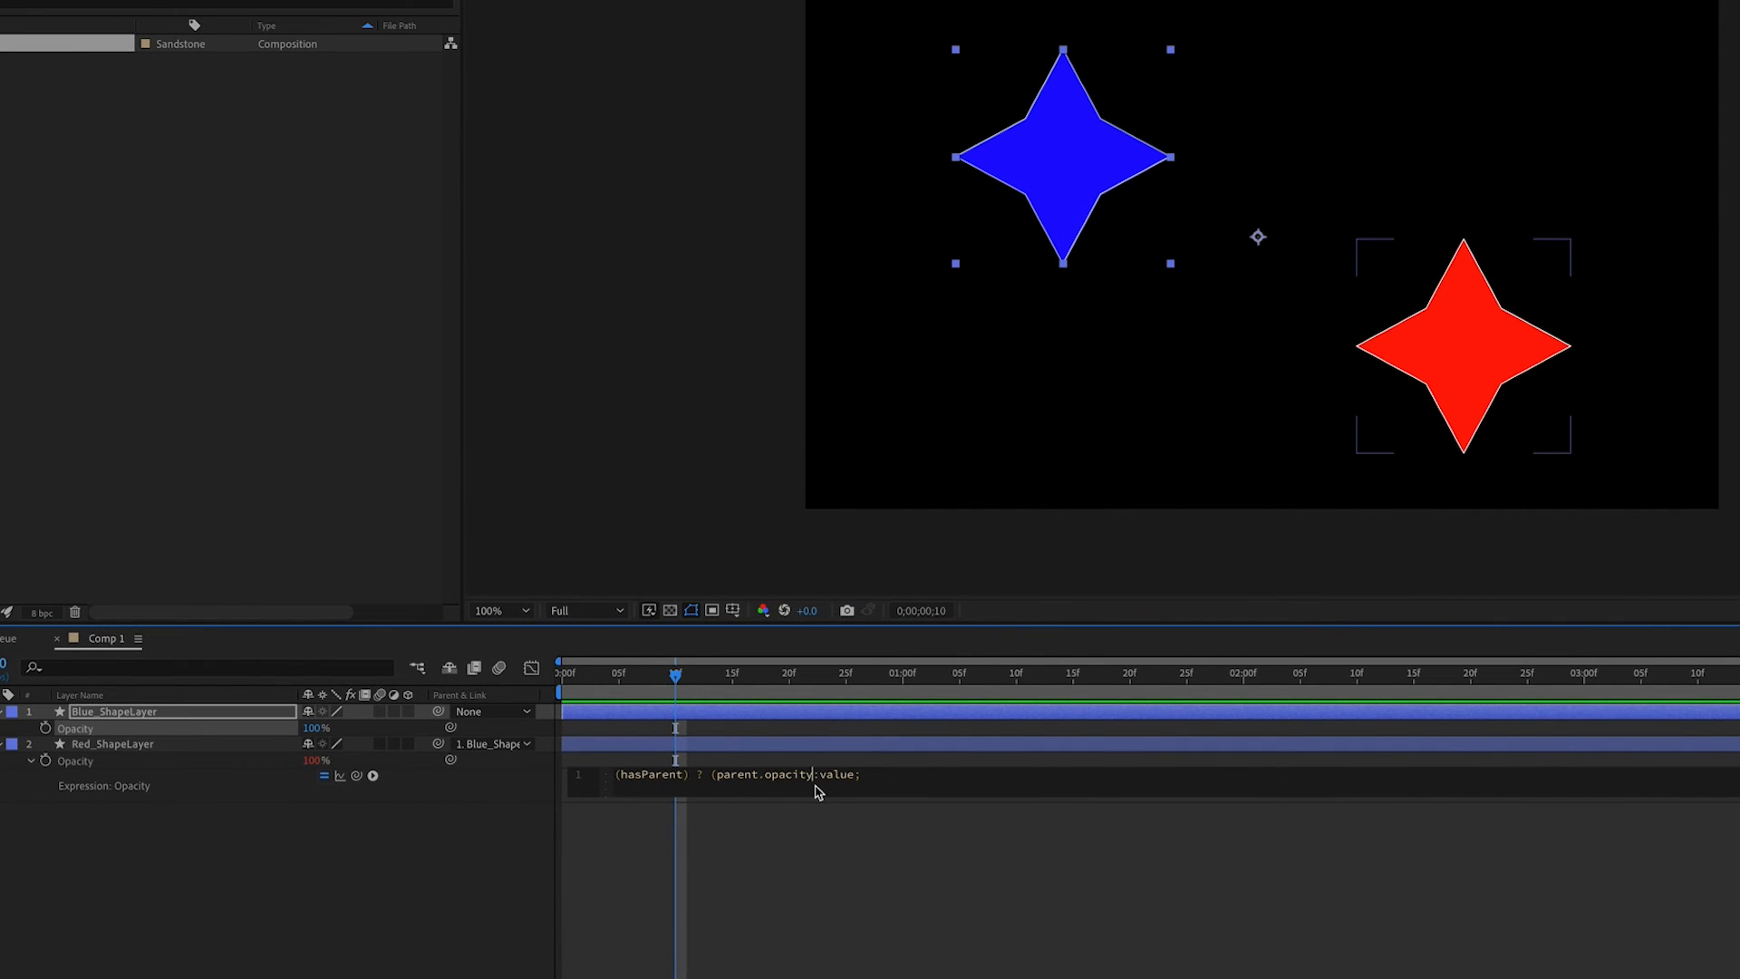
- Rewrite the expression's parent term as (parent.opacity/100)*50 for half-rate opacity
{"action": "type", "text": "/100)"}
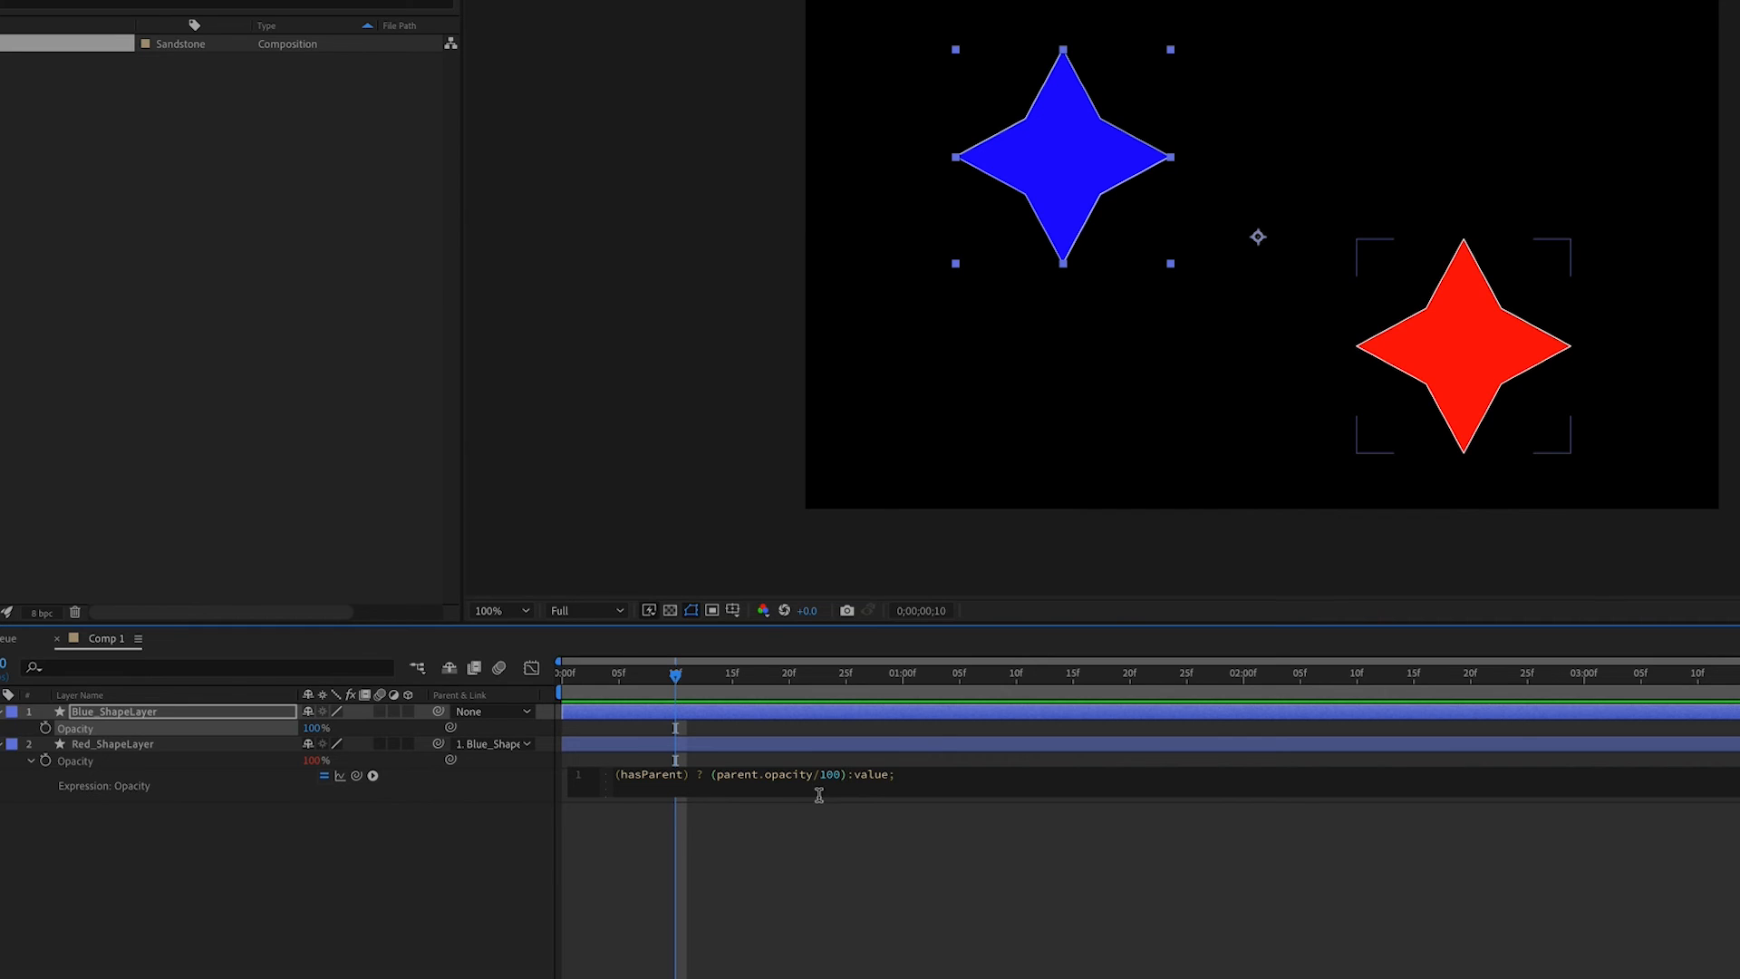
{"action": "type", "text": "*50"}
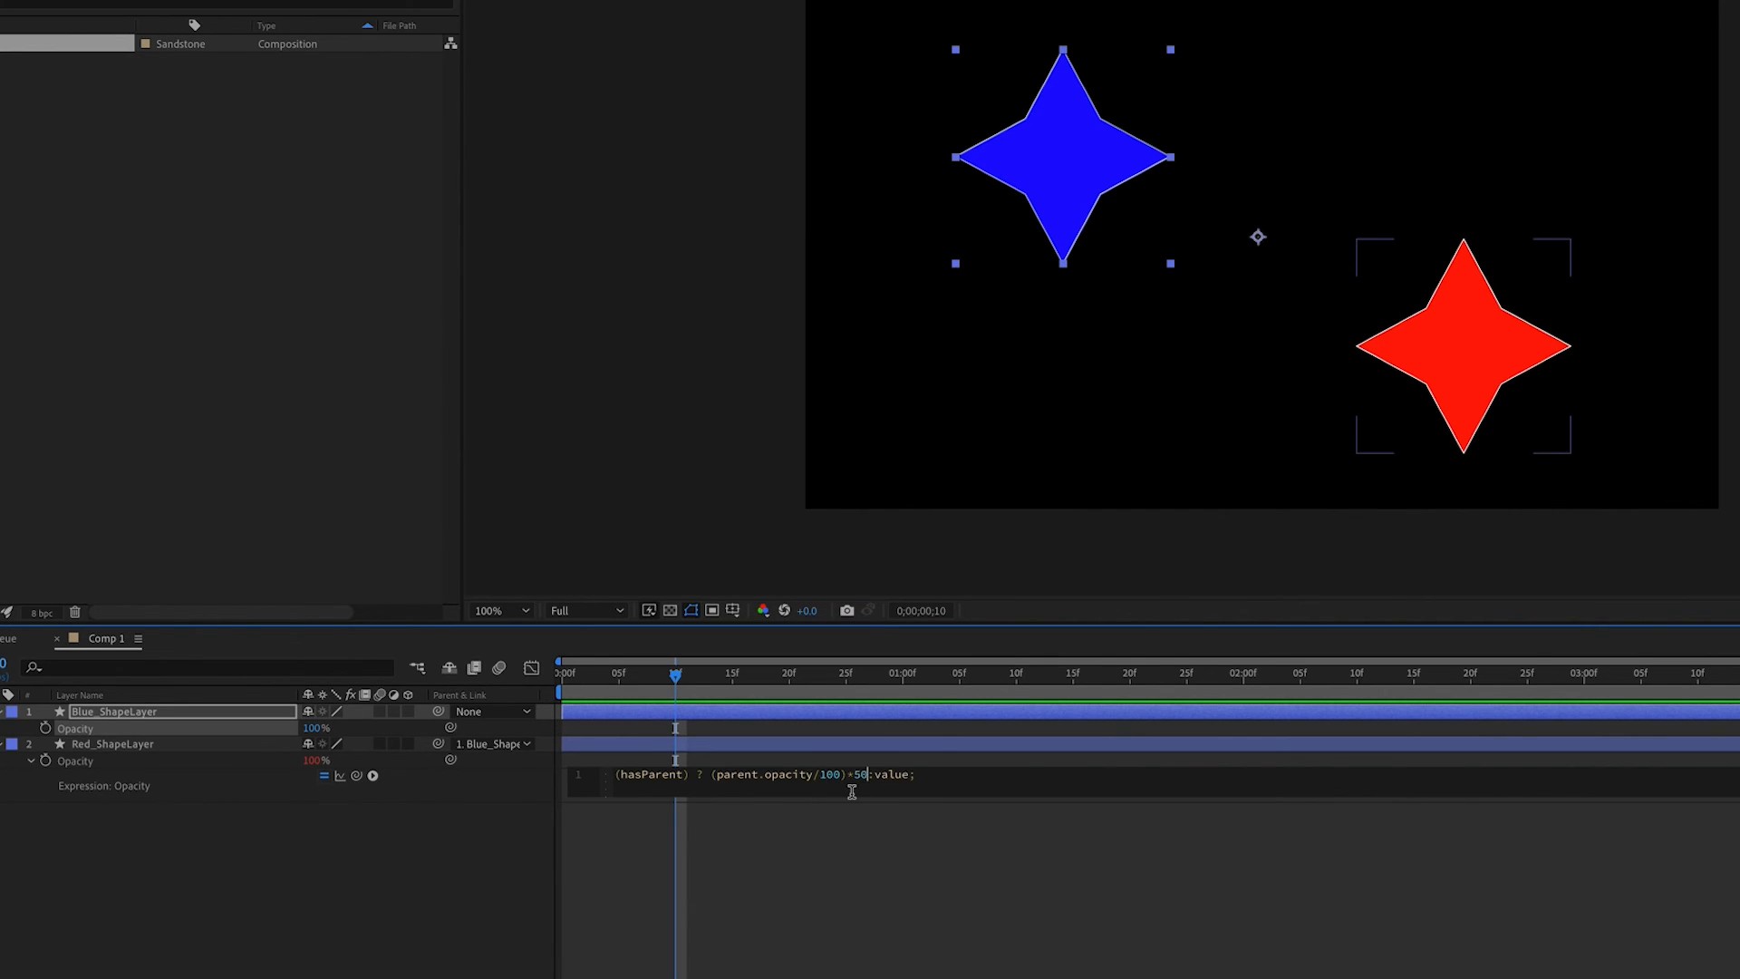